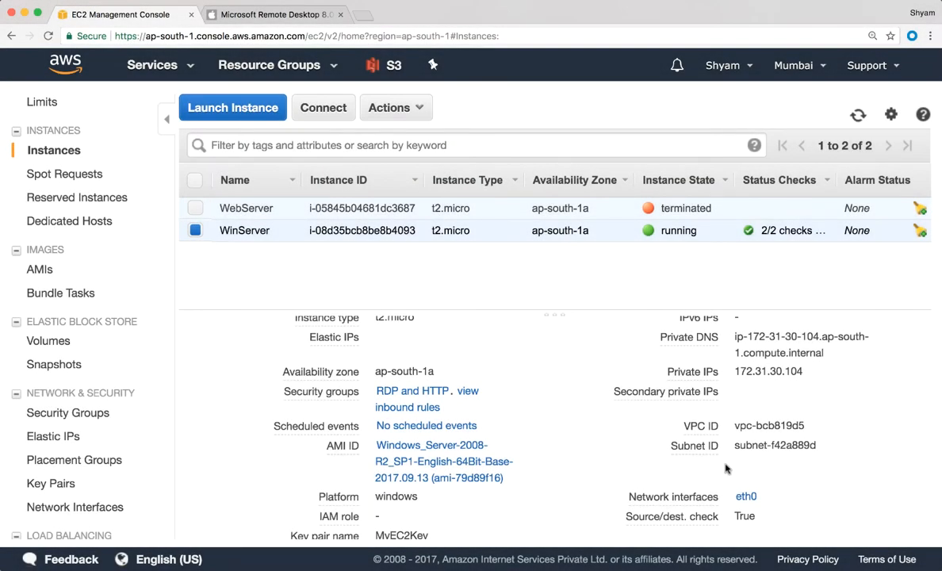
pyautogui.moveTo(692, 444)
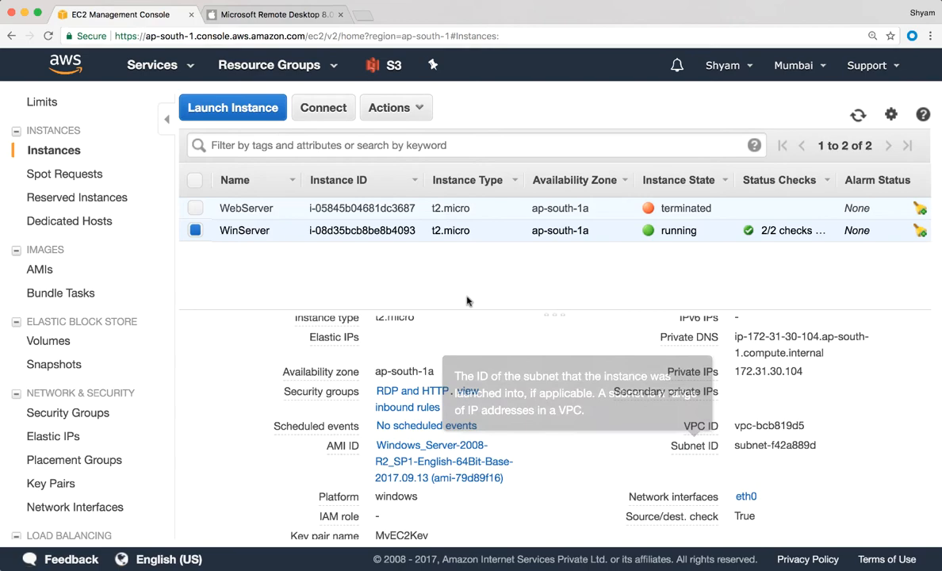
pyautogui.moveTo(340, 252)
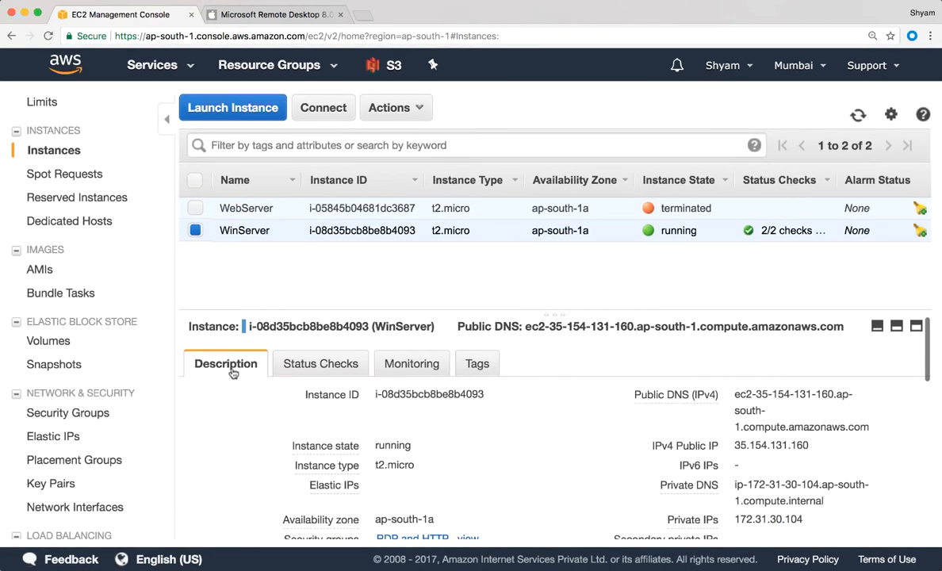
# Scroll through the WinServer instance's Description details such as public IP and subnet.
pyautogui.scroll(-3)
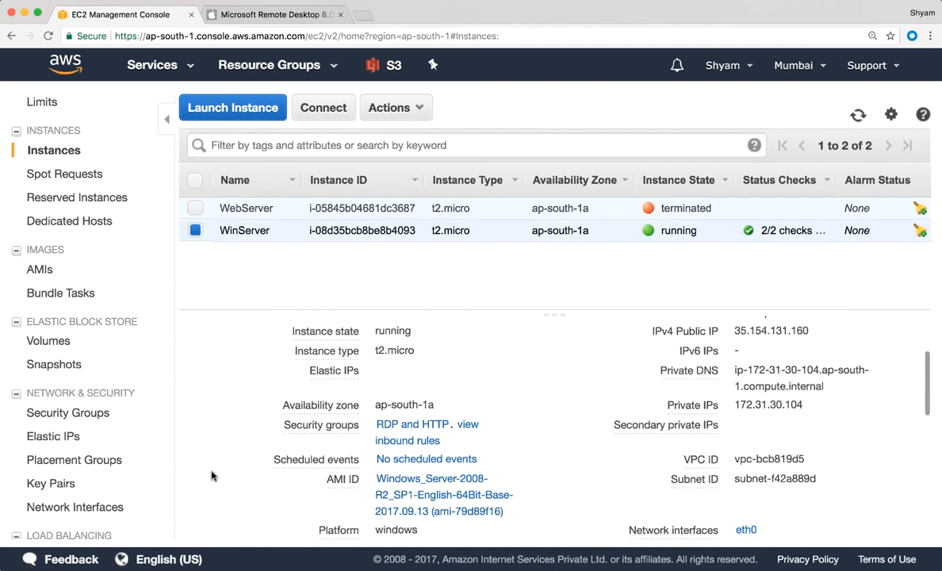
pyautogui.moveTo(343, 479)
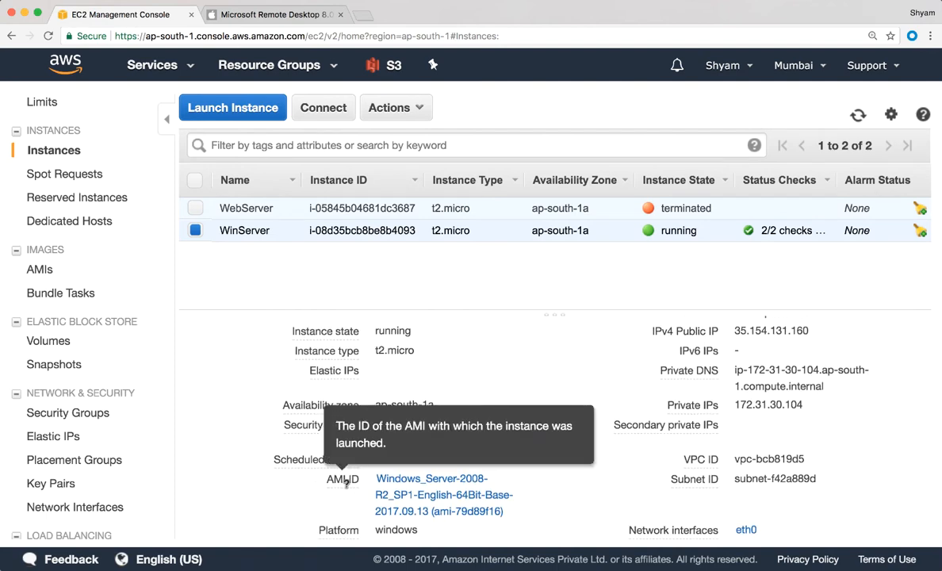
pyautogui.moveTo(441, 483)
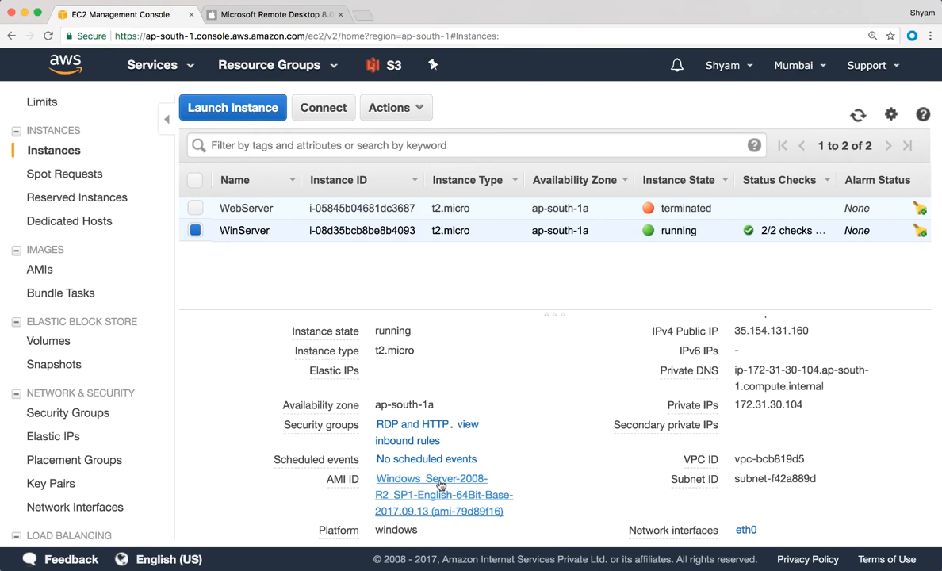
pyautogui.moveTo(497, 296)
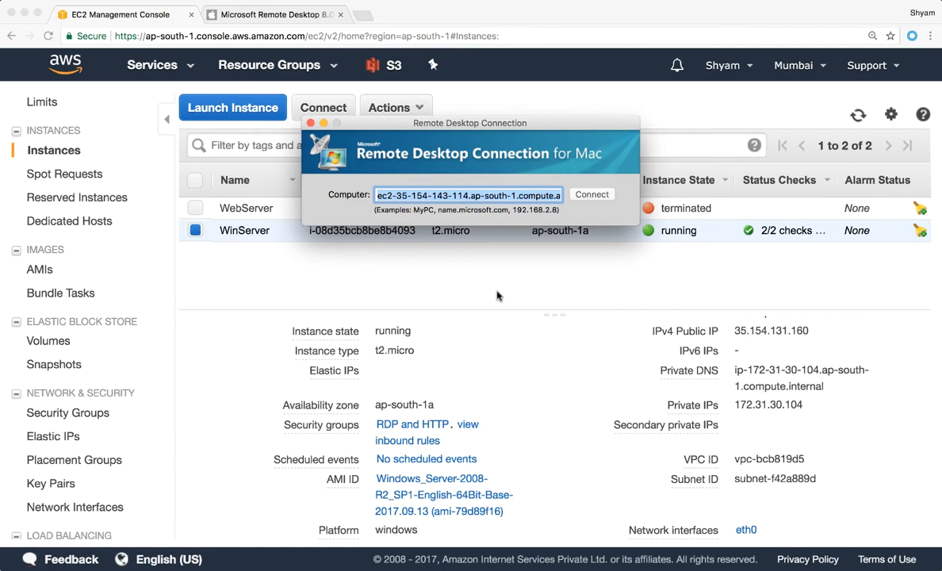
pyautogui.moveTo(406, 179)
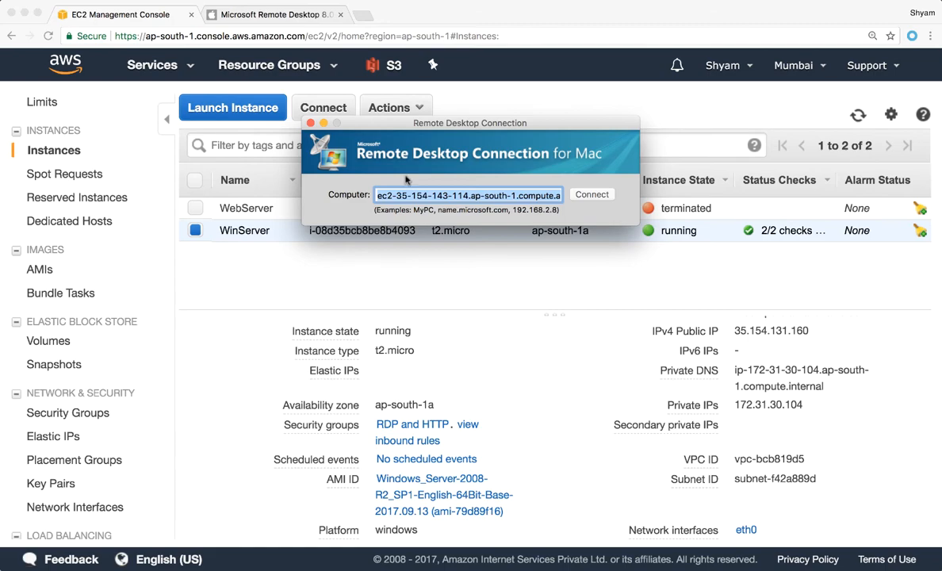
# Switch to the Microsoft Remote Desktop 8.0 Mac App Store Preview page.
pyautogui.click(273, 14)
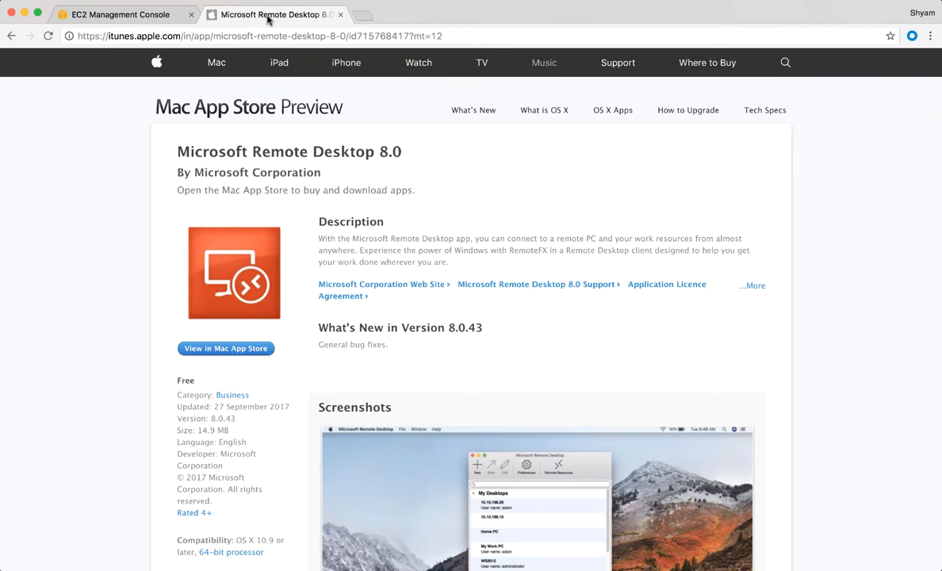
pyautogui.moveTo(269, 14)
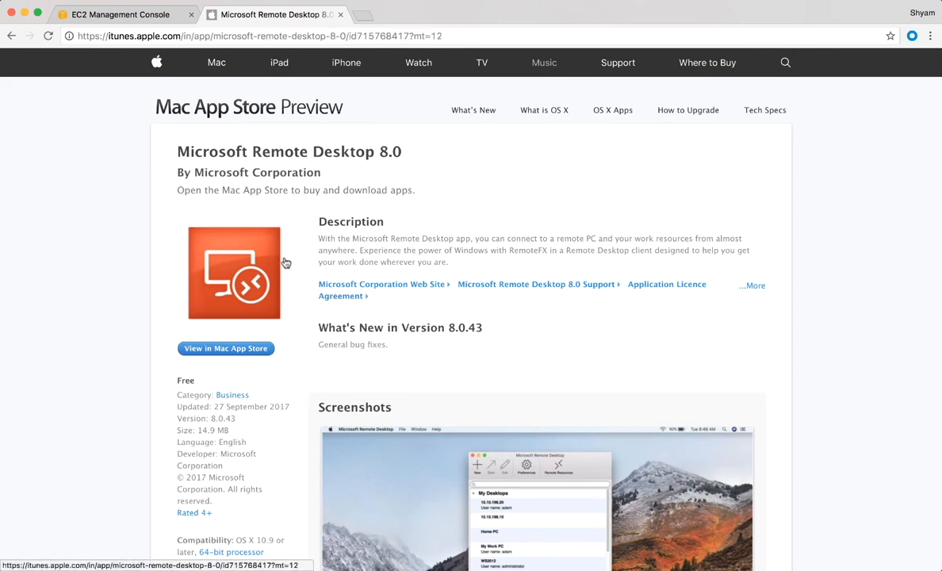
pyautogui.moveTo(212, 230)
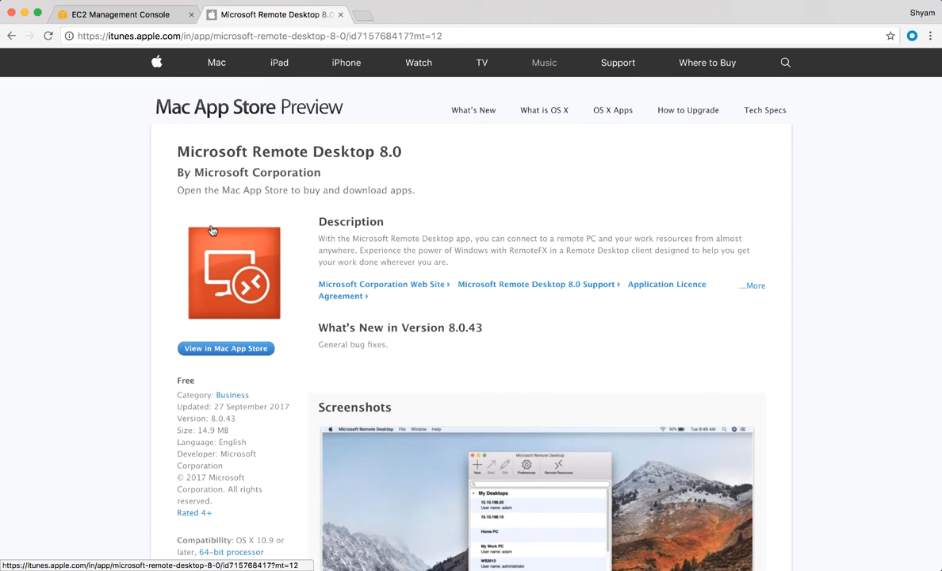
pyautogui.moveTo(108, 352)
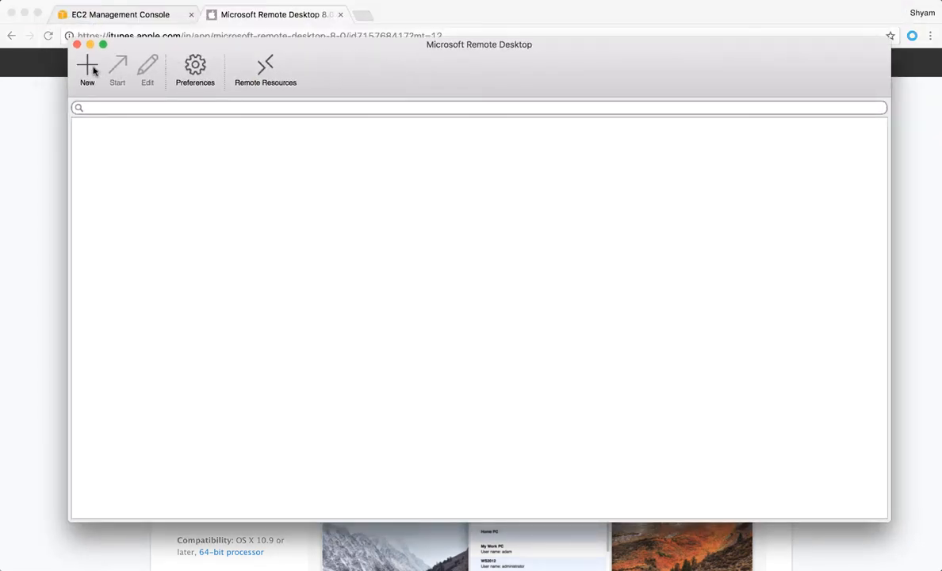
# Create a new desktop with connection name and PC name 35.154.131.160 and begin entering user 'Adm'.
pyautogui.click(86, 72)
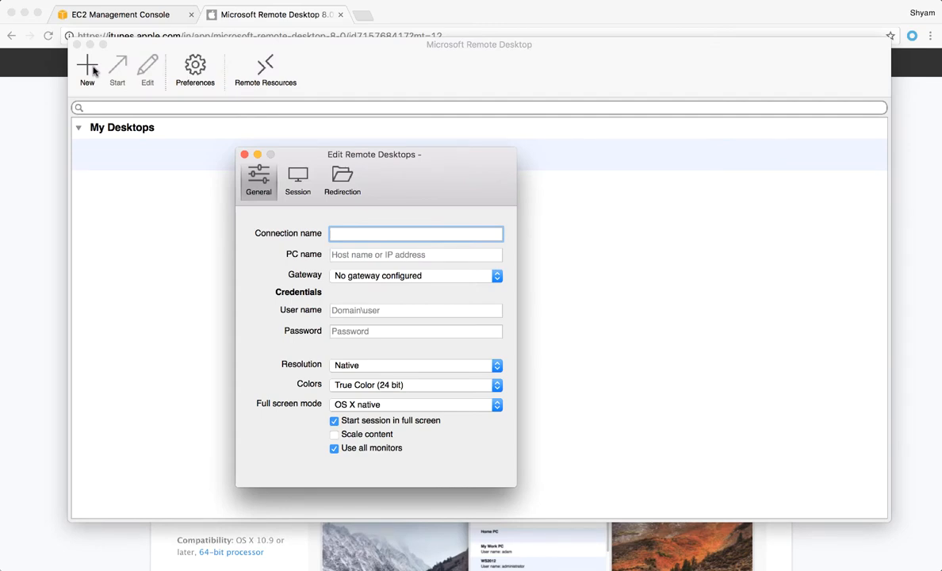
pyautogui.click(120, 14)
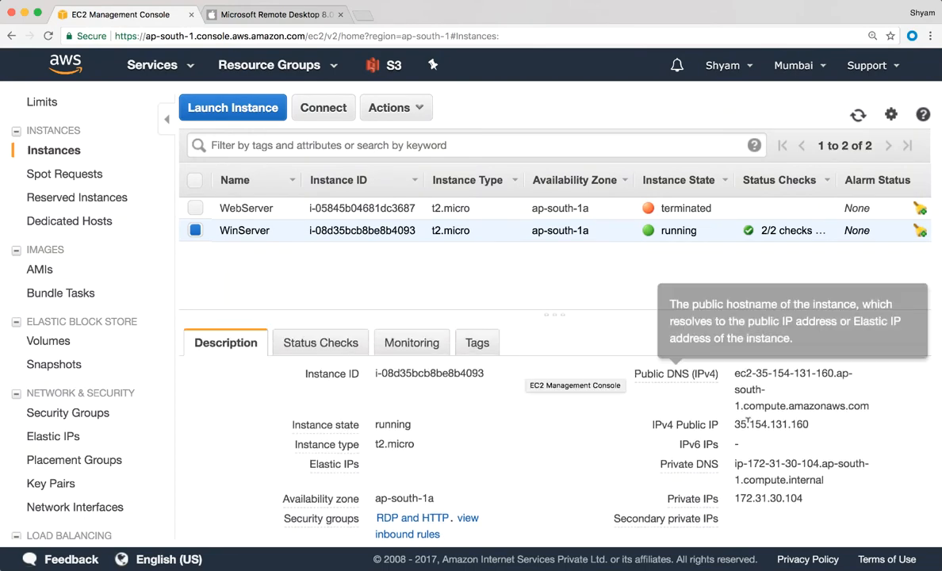
pyautogui.doubleClick(770, 424)
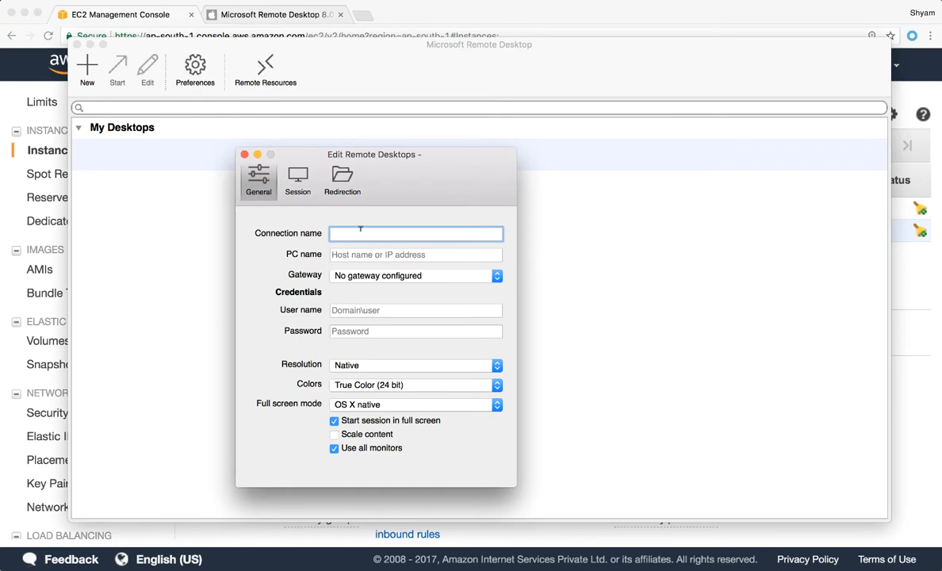
pyautogui.write('35.154.131.160')
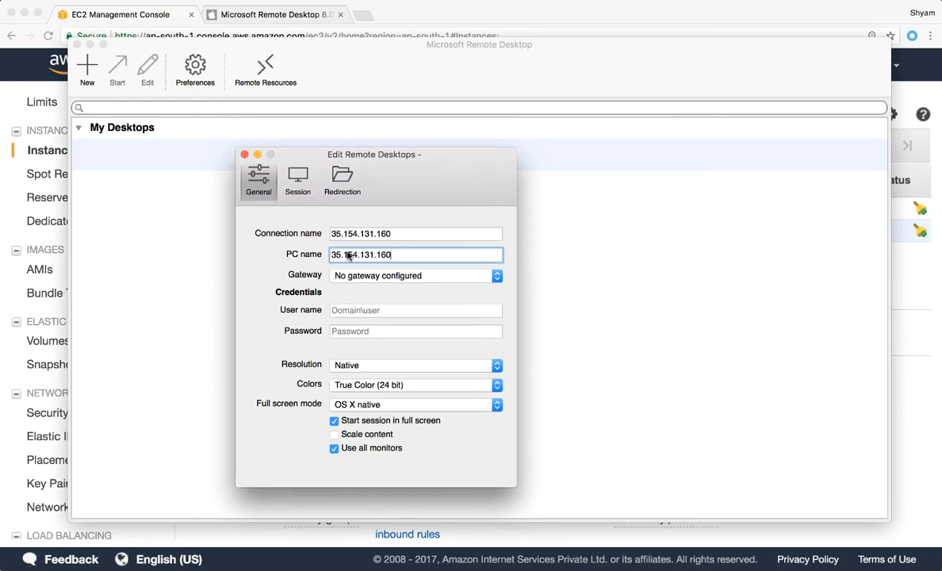
pyautogui.click(416, 309)
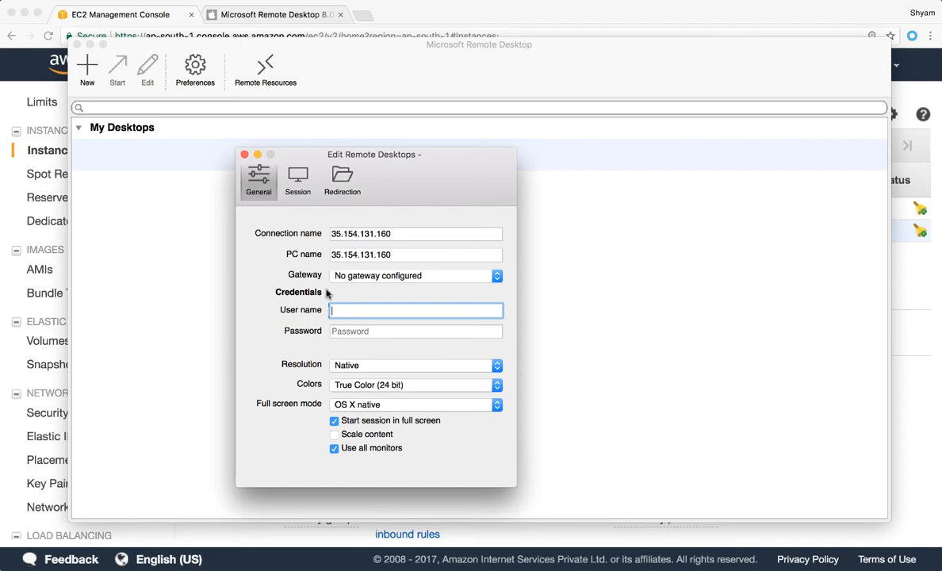
pyautogui.write('Adm')
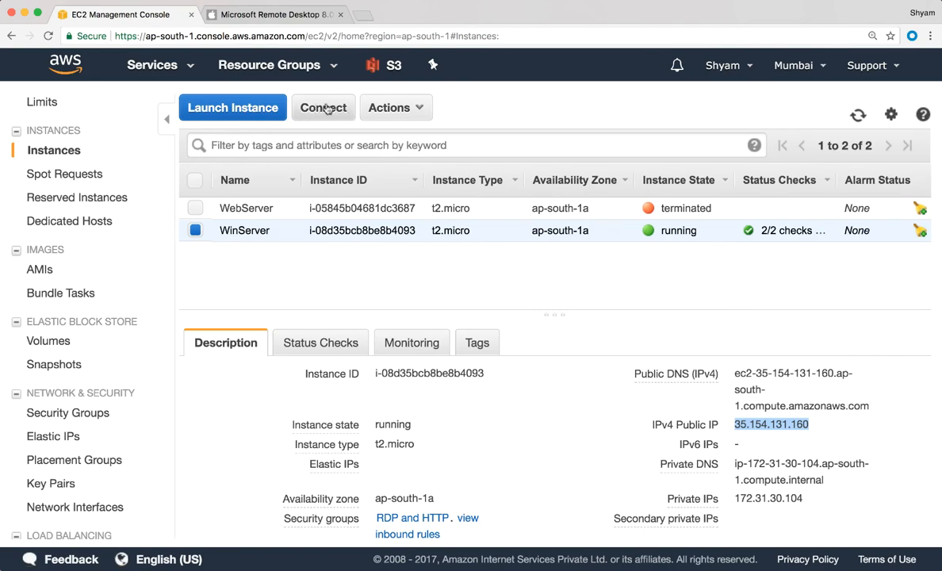
# From Connect, request Get Password and load the MyEC2Key.pem key file found in Downloads.
pyautogui.click(323, 108)
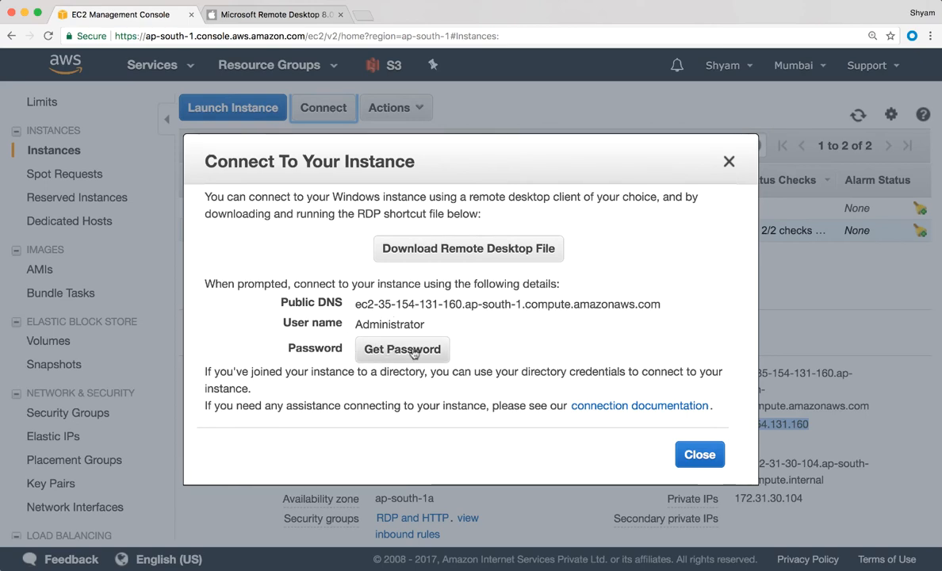
pyautogui.click(401, 348)
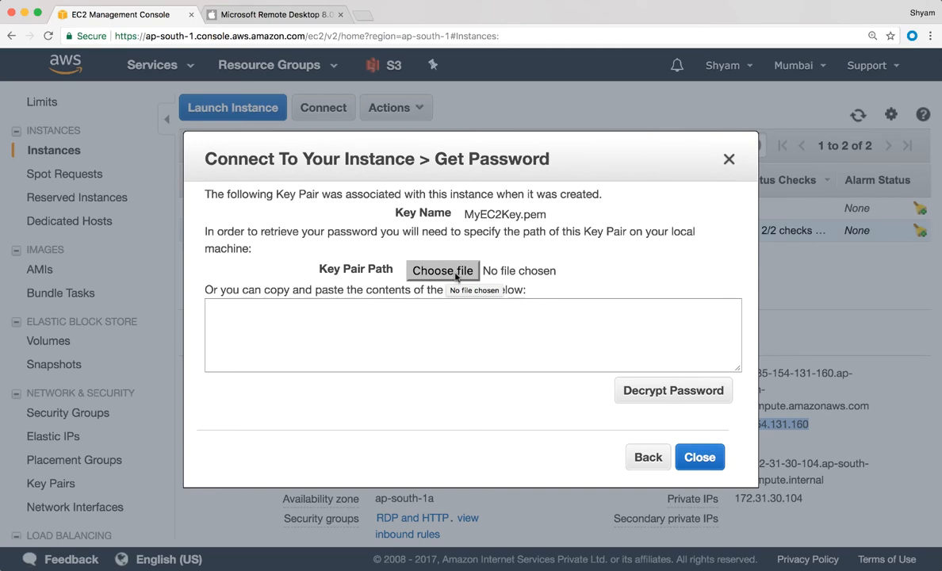
pyautogui.click(442, 269)
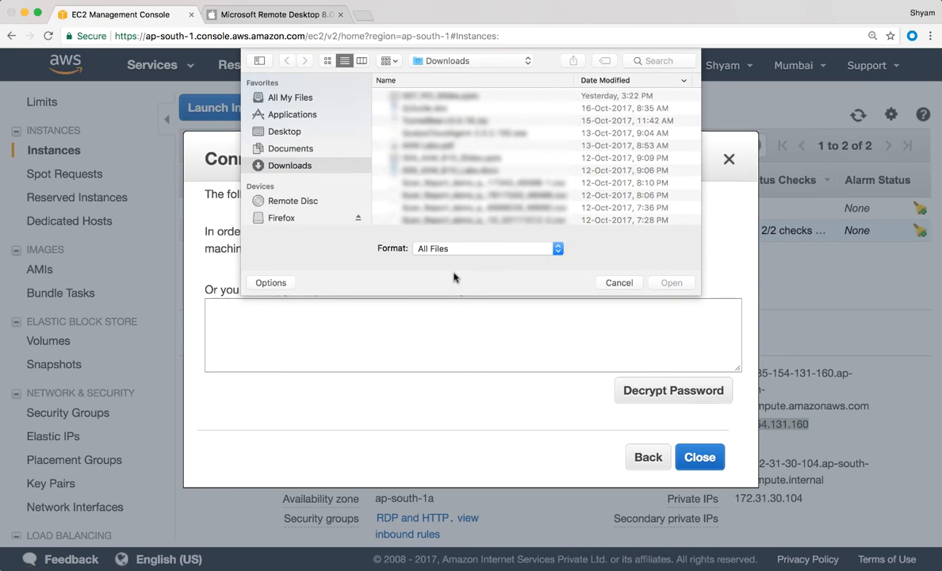
pyautogui.click(650, 60)
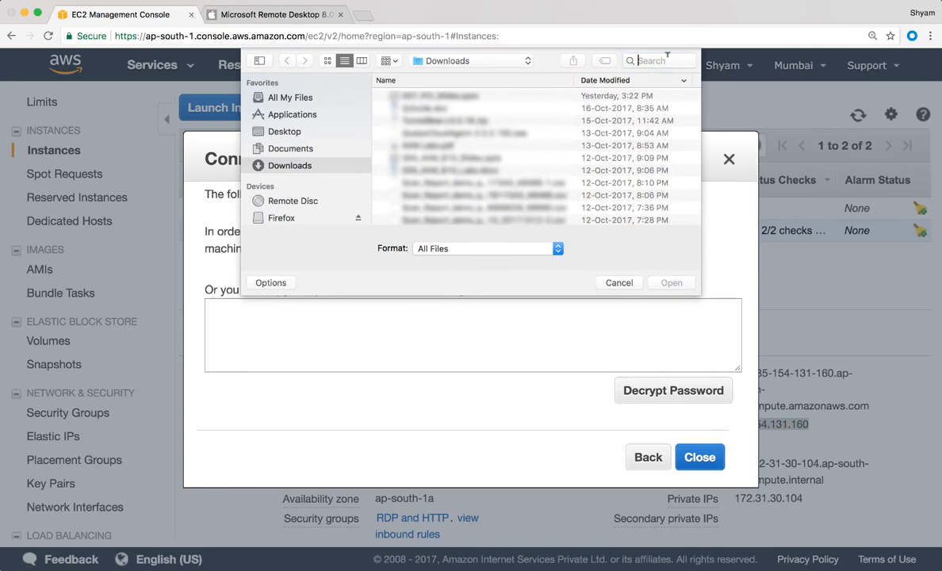
pyautogui.write('MyEC')
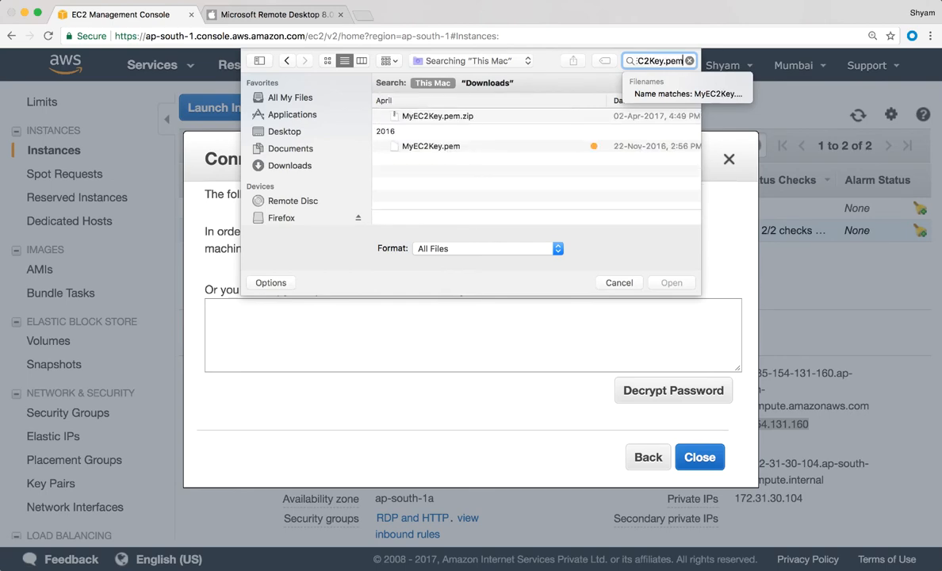
pyautogui.click(431, 146)
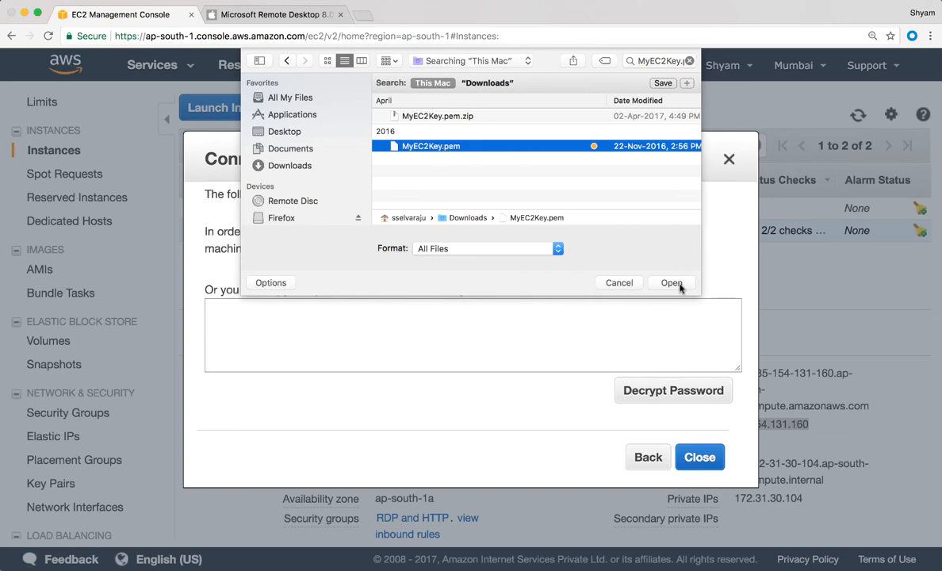
pyautogui.click(670, 282)
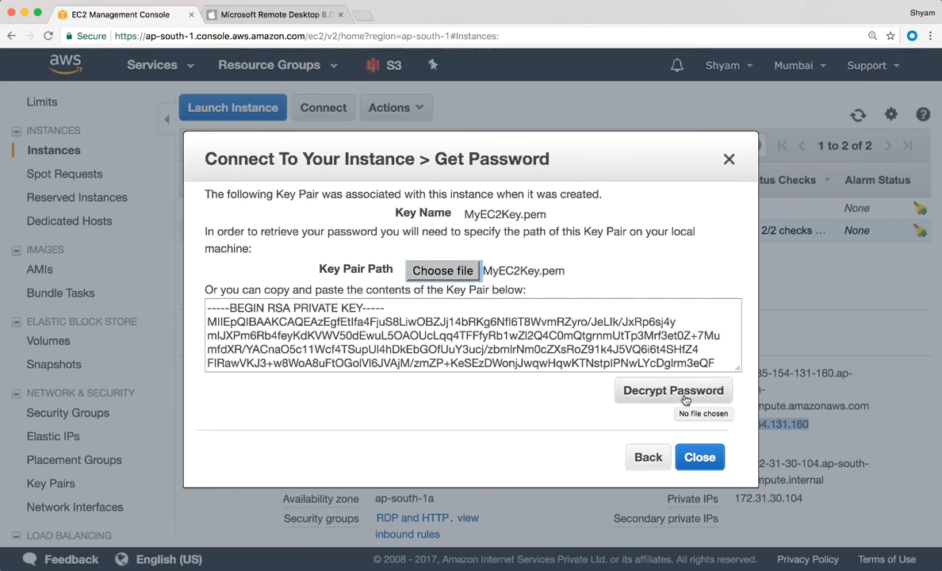
# Decrypt the Administrator password and select the revealed password text to copy.
pyautogui.click(672, 390)
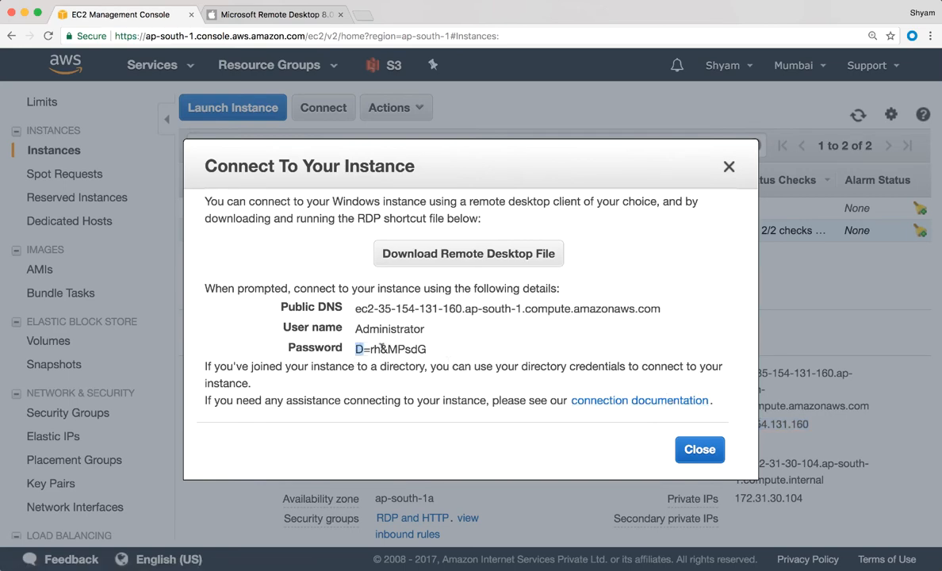
pyautogui.doubleClick(390, 349)
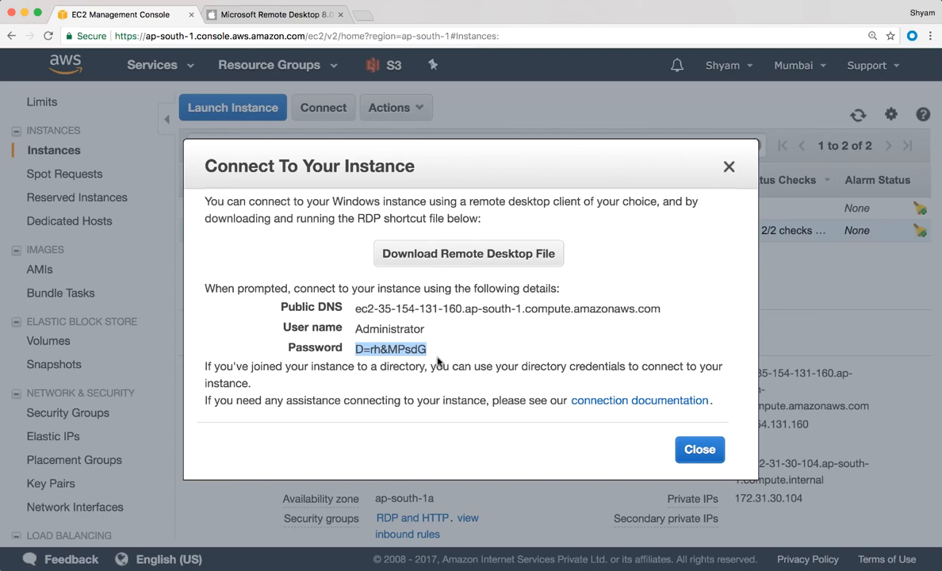
pyautogui.moveTo(439, 363)
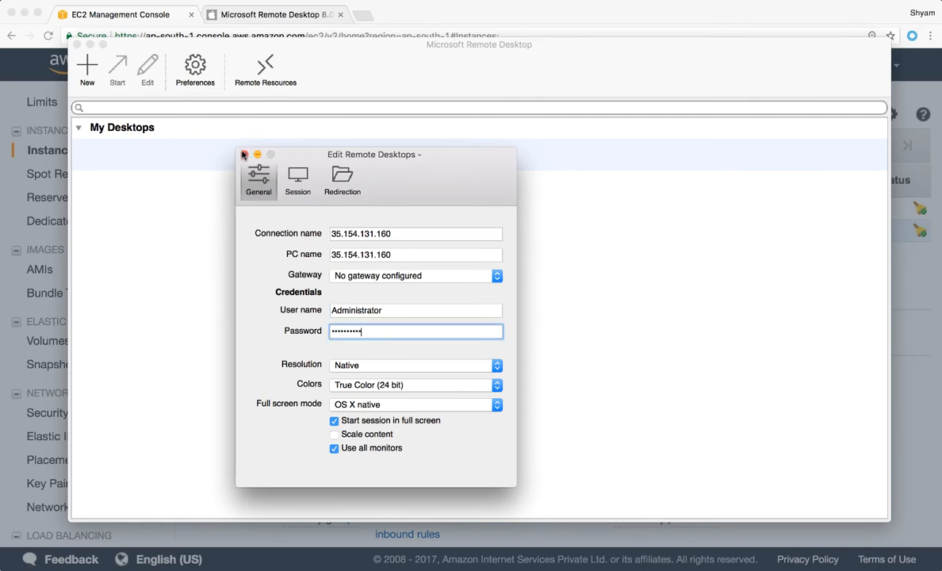
# Save the 35.154.131.160 desktop with Administrator credentials and bring up its actions menu.
pyautogui.click(244, 156)
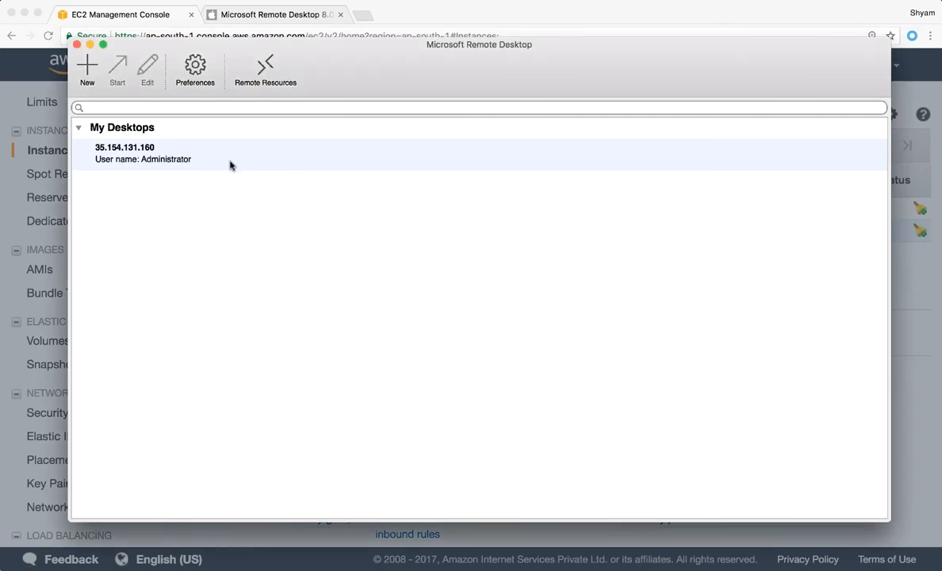
pyautogui.rightClick(142, 152)
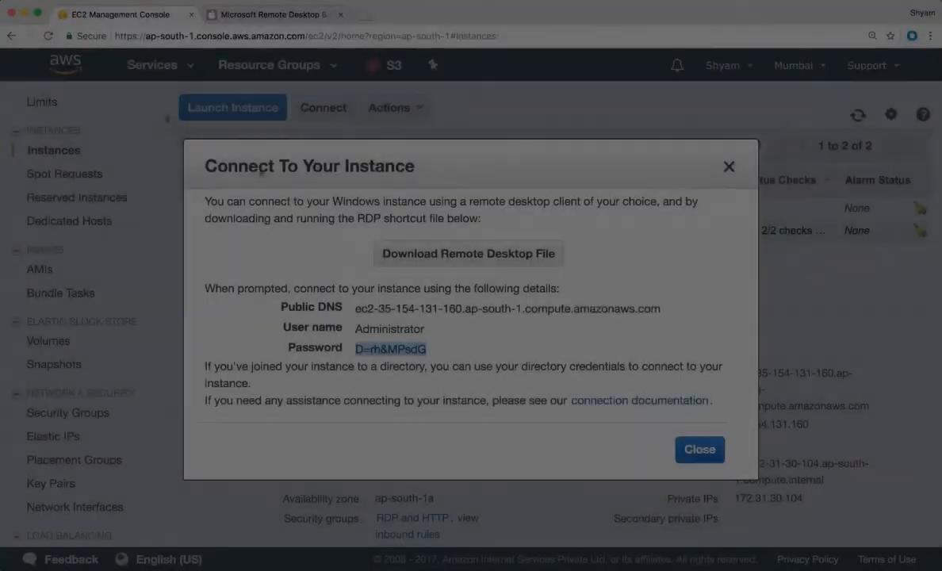
# Close Connect To Your Instance and show WinServer's inbound rules for ports 80 and 3389.
pyautogui.click(697, 449)
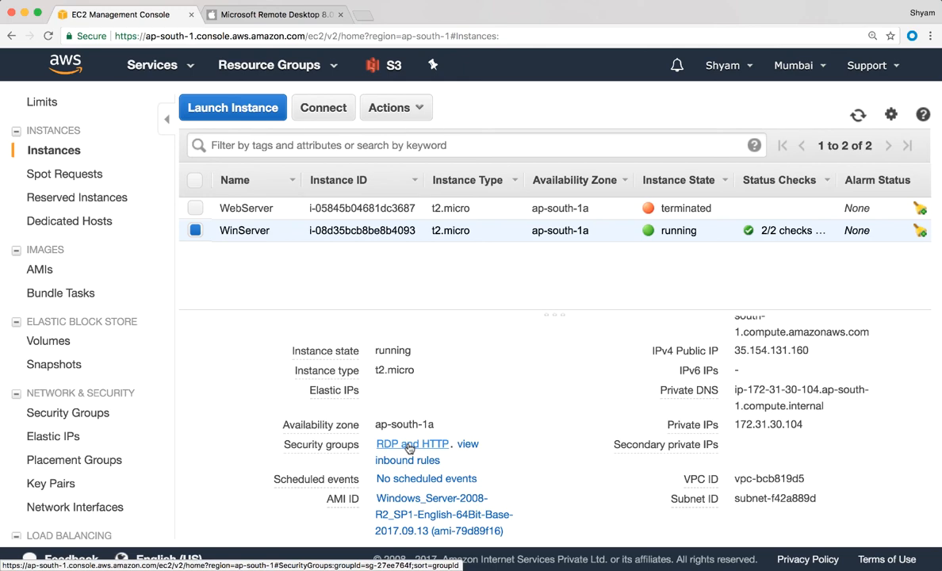
pyautogui.moveTo(466, 451)
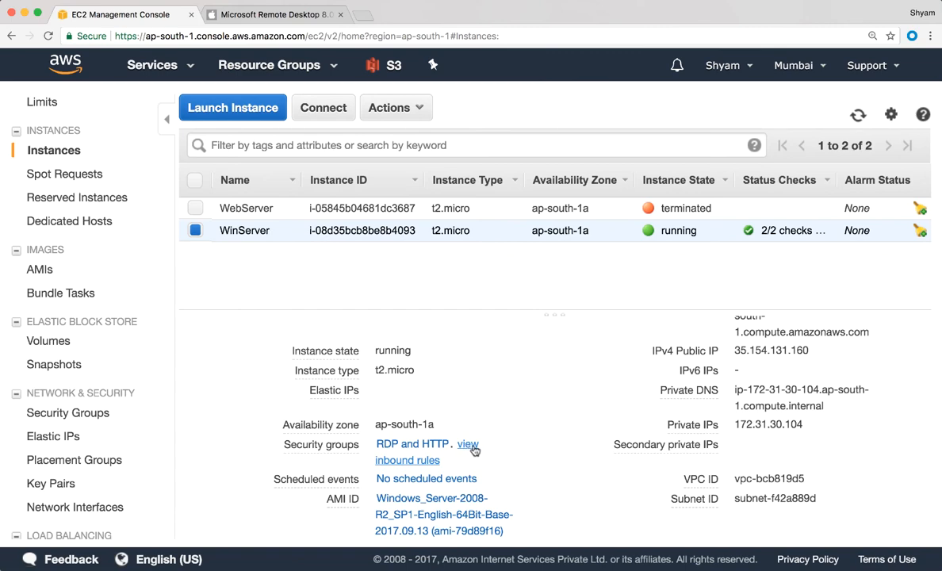
pyautogui.click(468, 444)
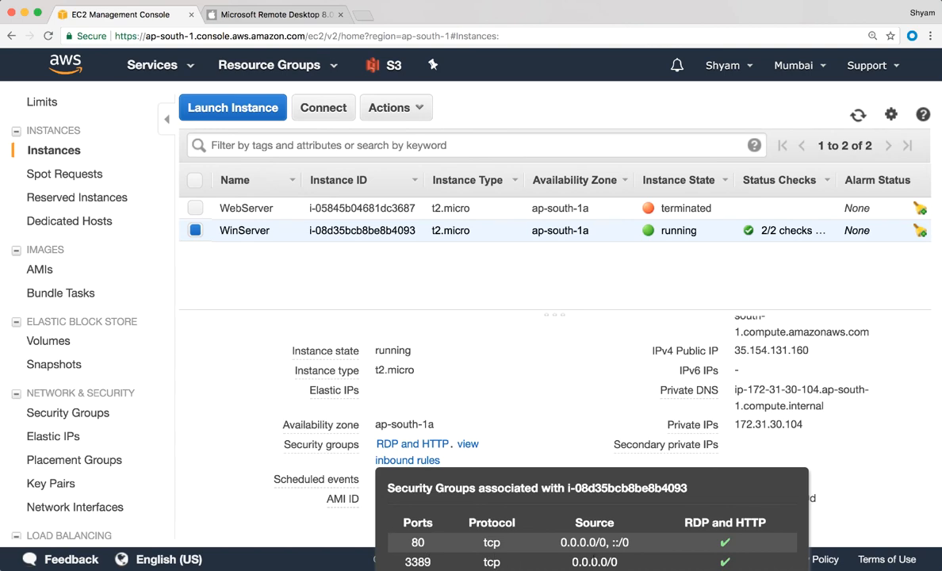
pyautogui.moveTo(742, 567)
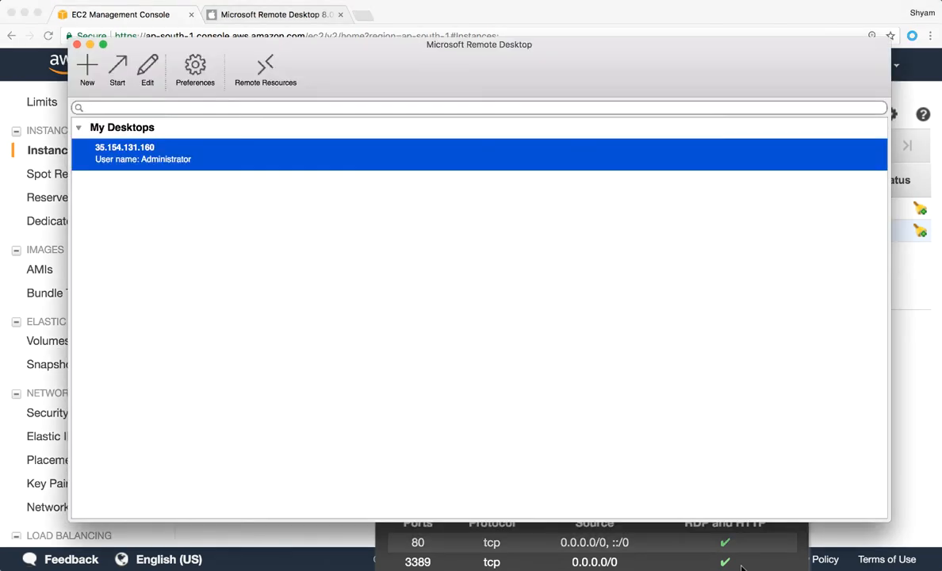
# Start the 35.154.131.160 desktop and continue past the unverified certificate warning.
pyautogui.rightClick(142, 152)
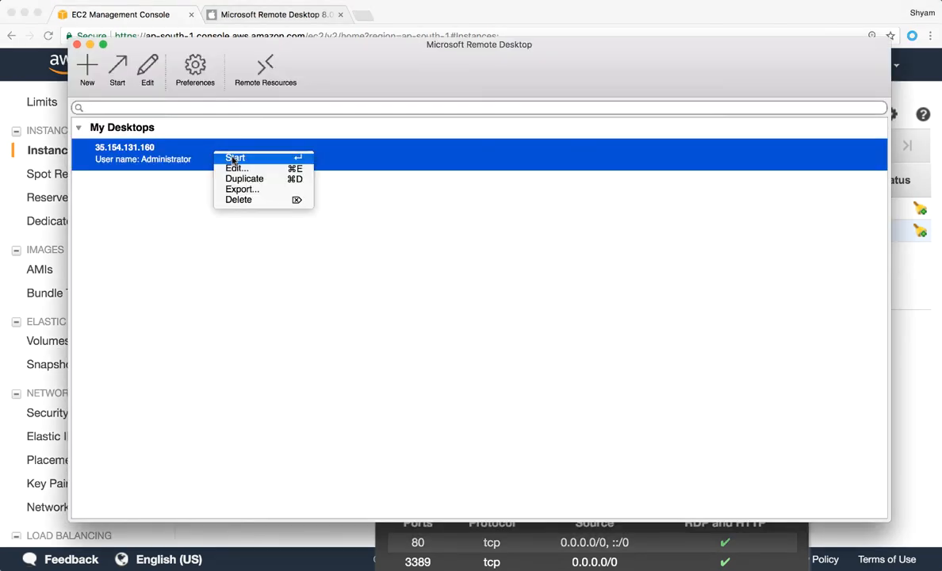
pyautogui.click(235, 158)
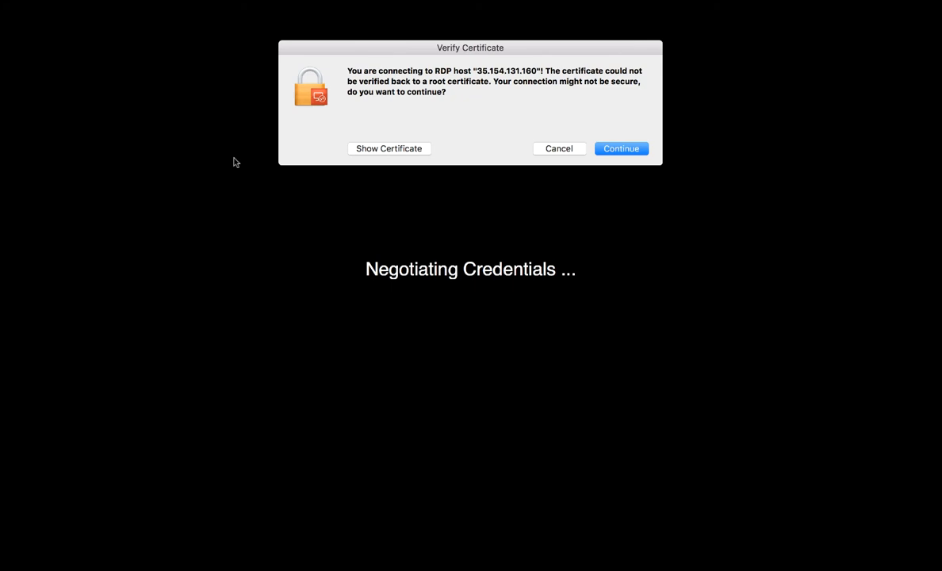
pyautogui.click(621, 149)
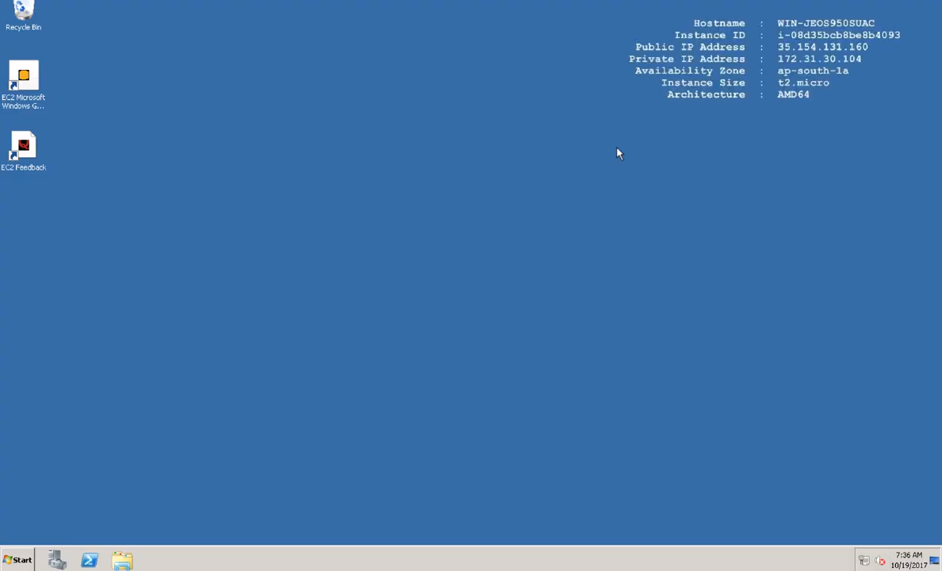
pyautogui.moveTo(854, 94)
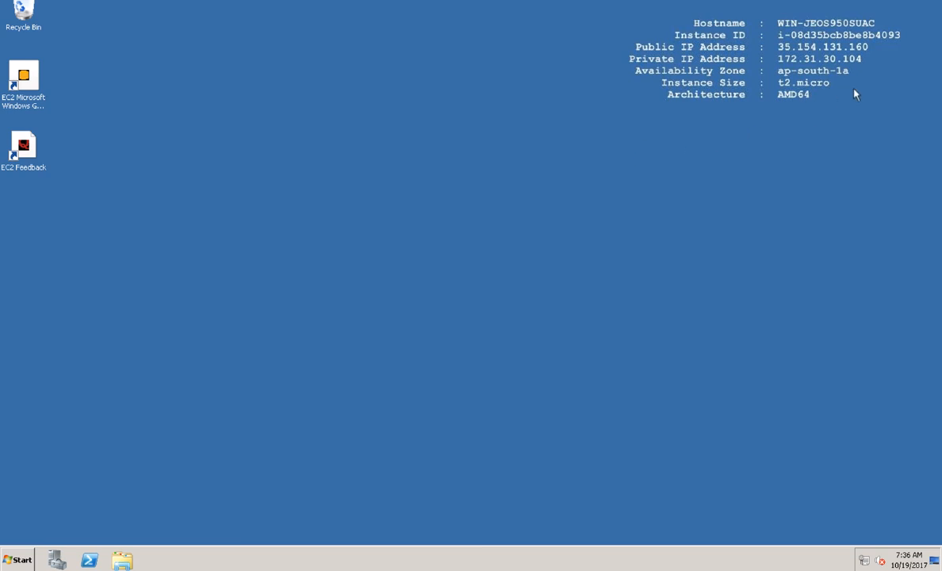
pyautogui.moveTo(694, 19)
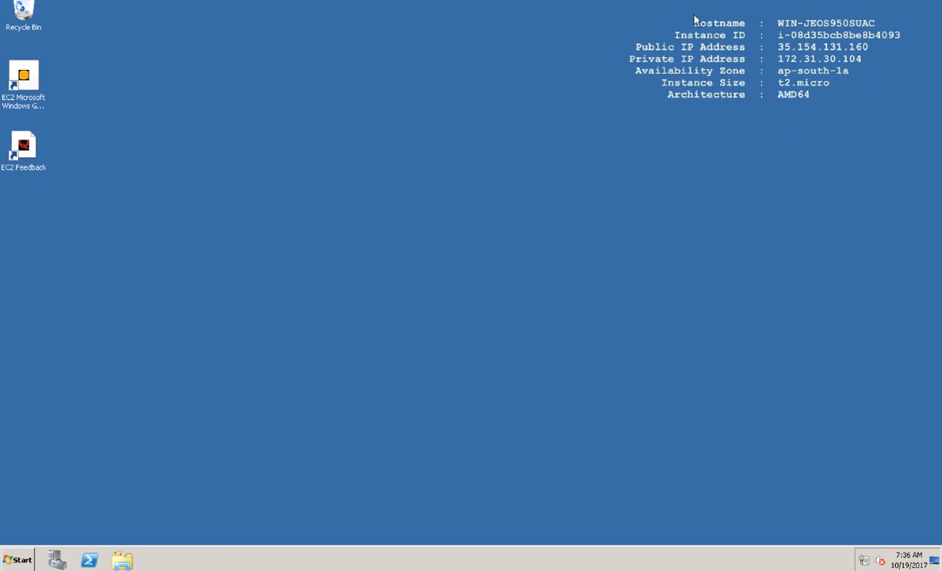
pyautogui.moveTo(821, 107)
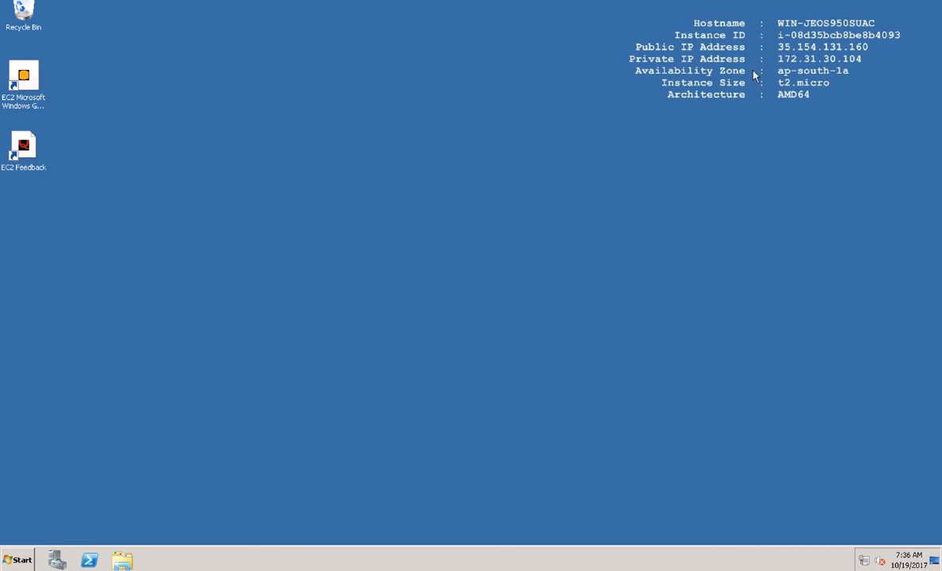
pyautogui.moveTo(824, 71)
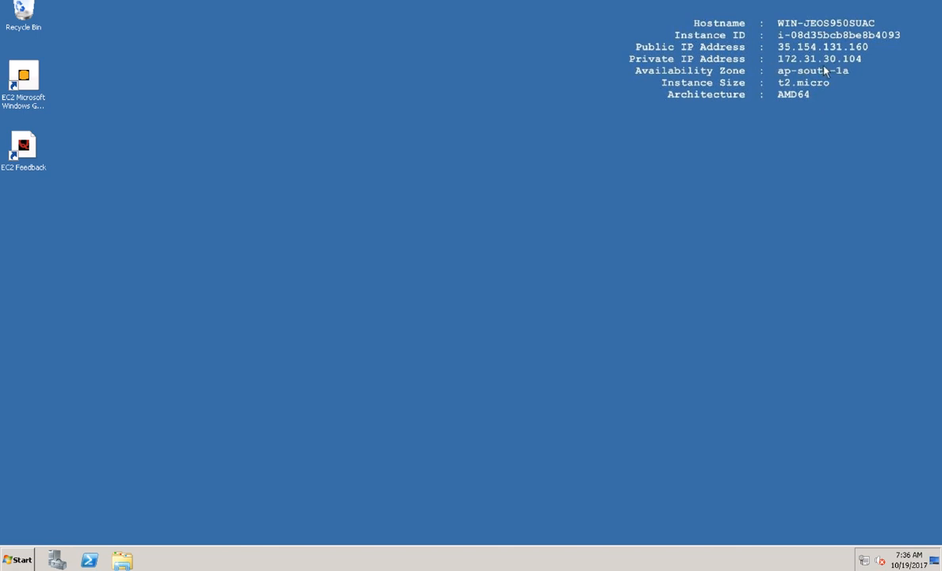
pyautogui.moveTo(815, 83)
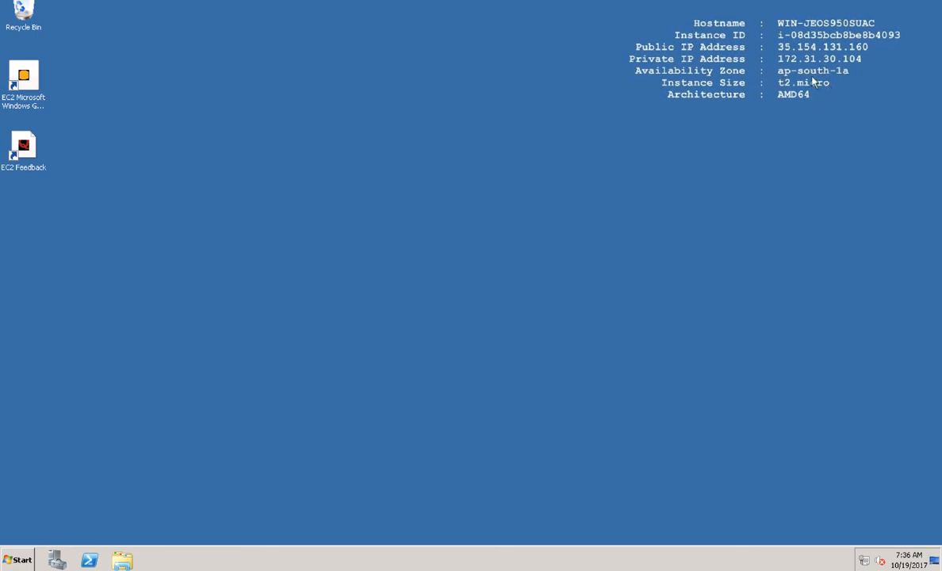
pyautogui.moveTo(795, 111)
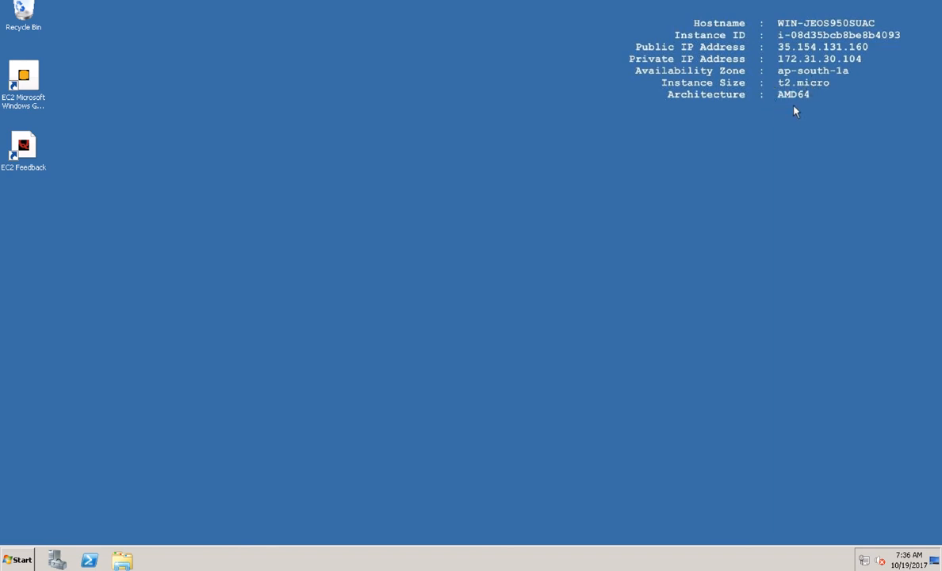
pyautogui.moveTo(796, 32)
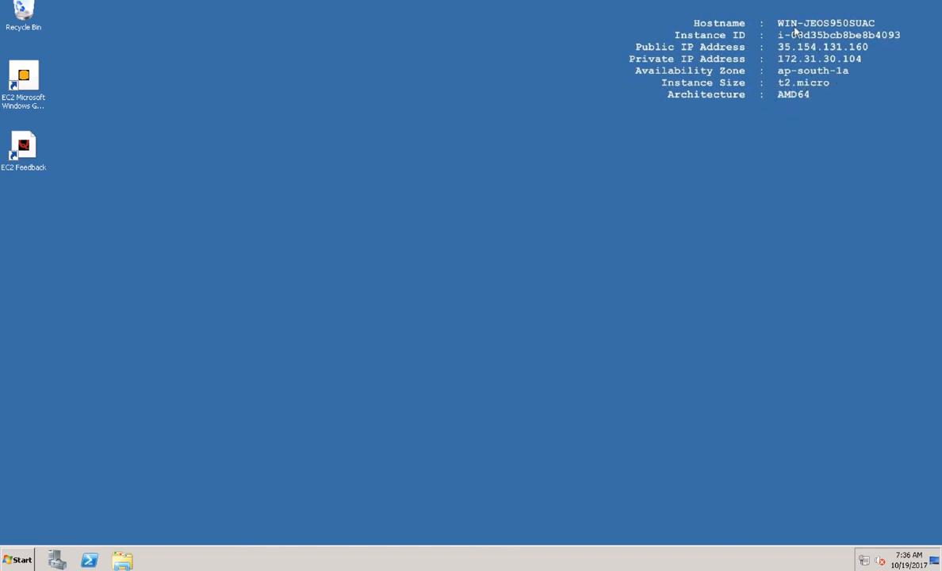